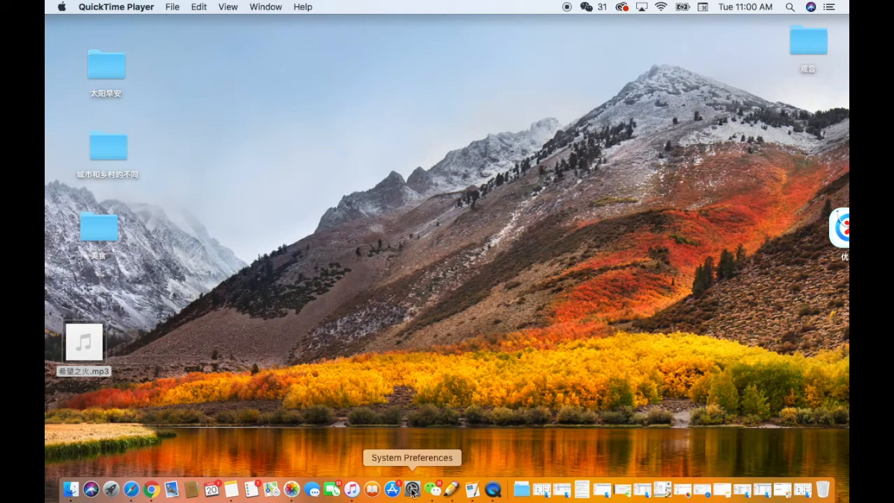
Step: Open System Preferences' Keyboard input sources list with U.S. selected
left_click(412, 489)
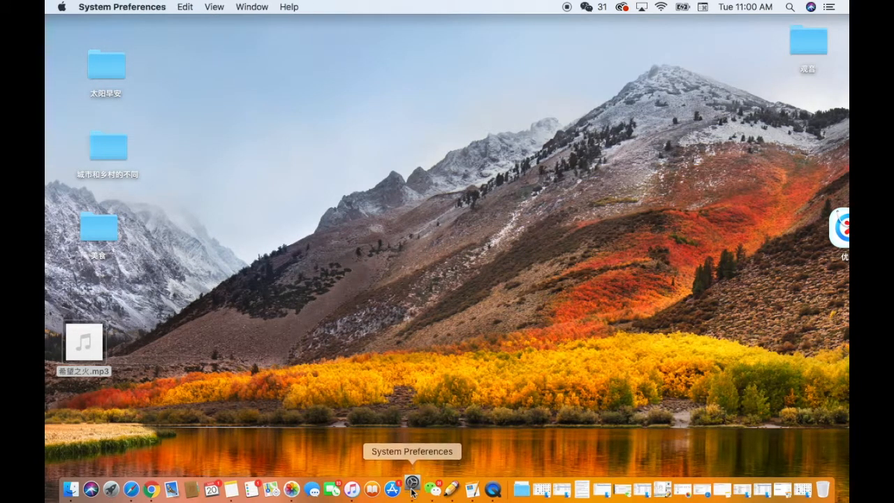
left_click(412, 488)
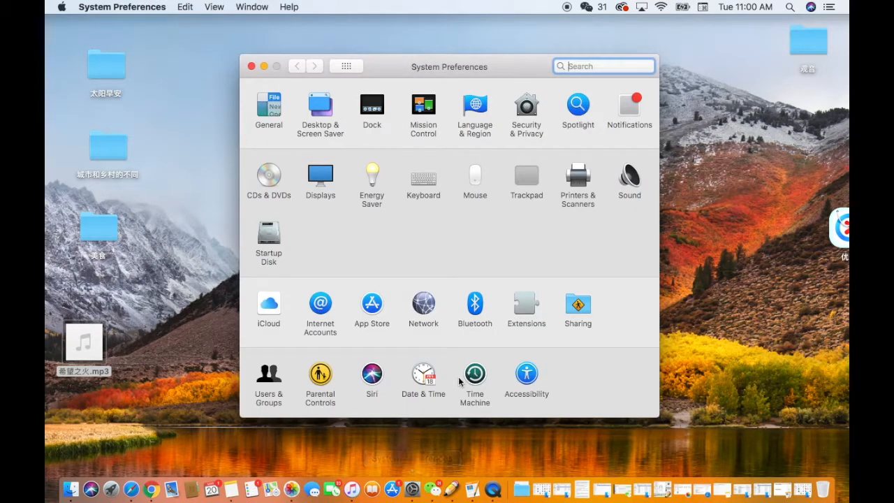
mouse_move(430, 189)
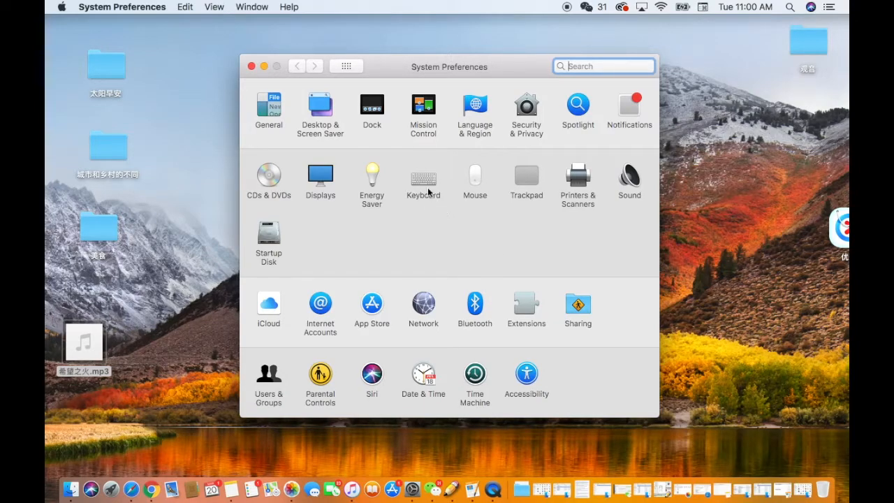
left_click(423, 176)
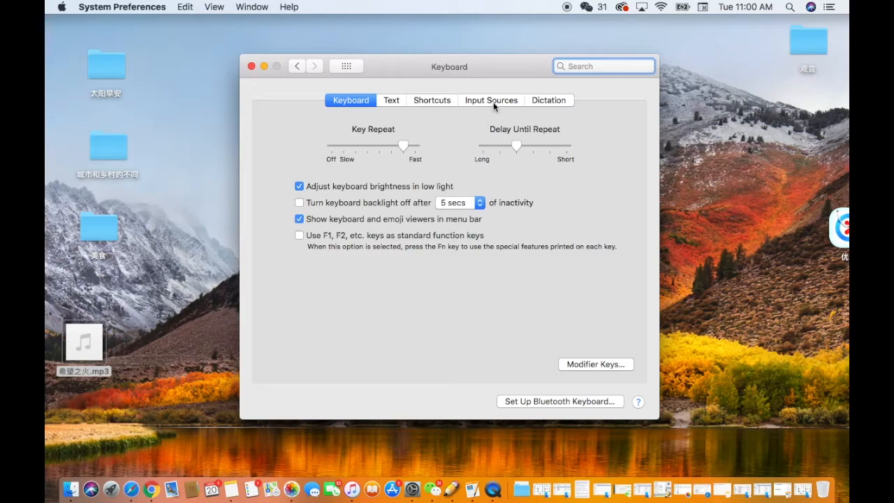
left_click(491, 100)
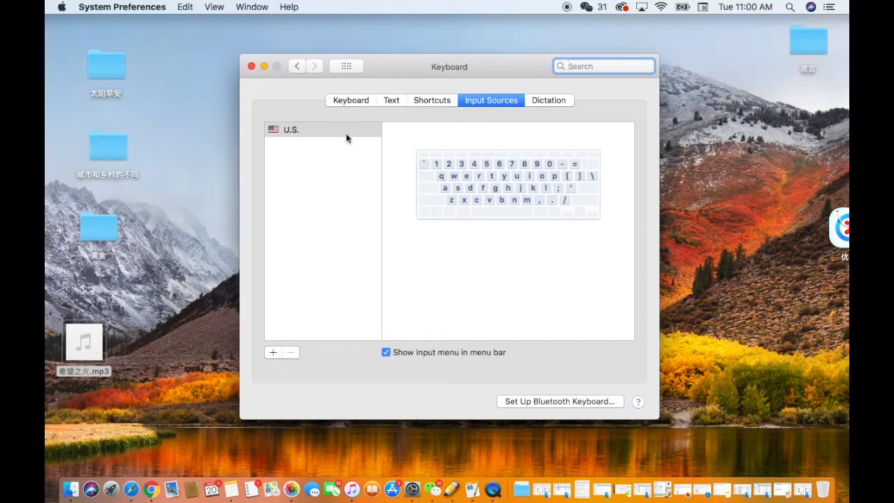
left_click(290, 129)
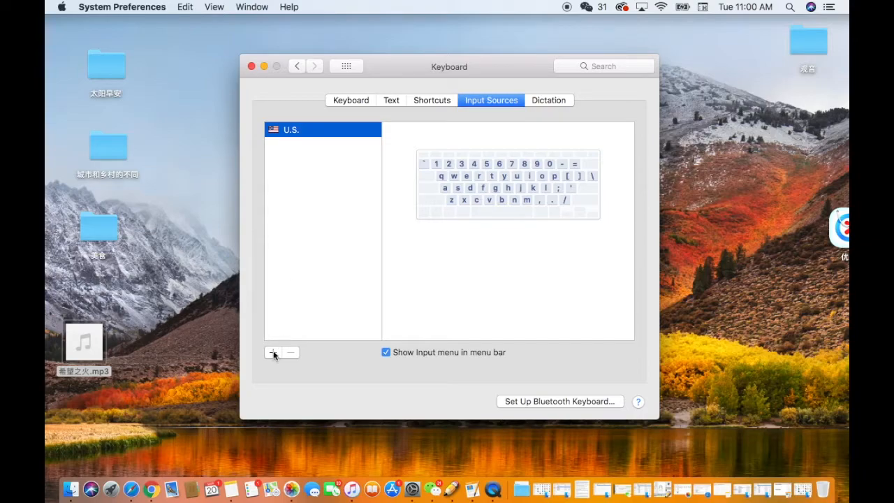
Step: Add Pinyin - Simplified from the Chinese, Simplified languages as an input source
left_click(271, 352)
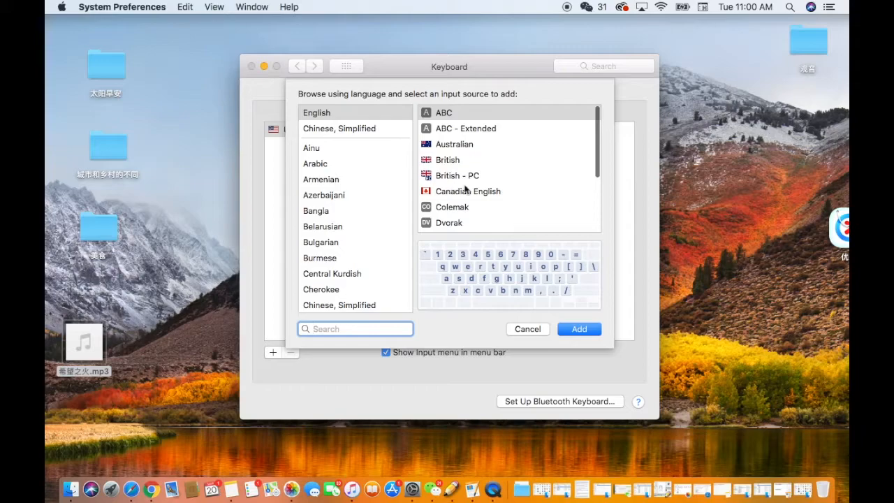
scroll("down", 3)
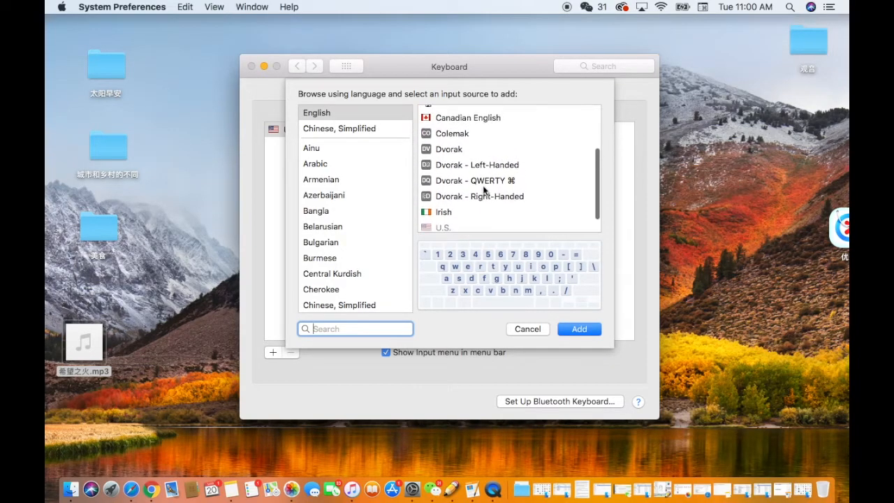
scroll("down", 3)
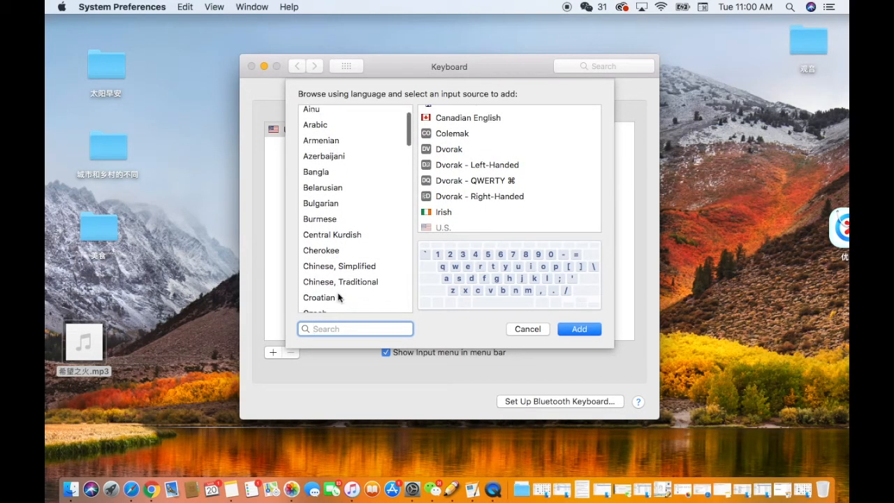
scroll("down", 3)
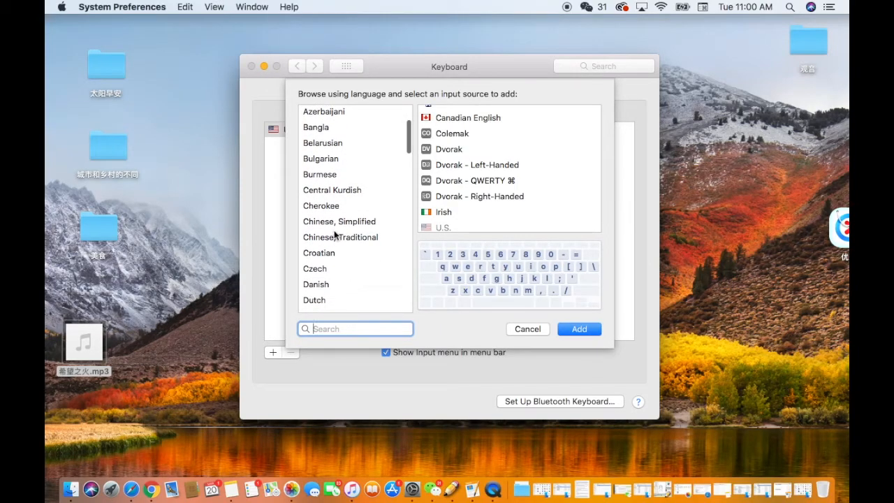
left_click(340, 222)
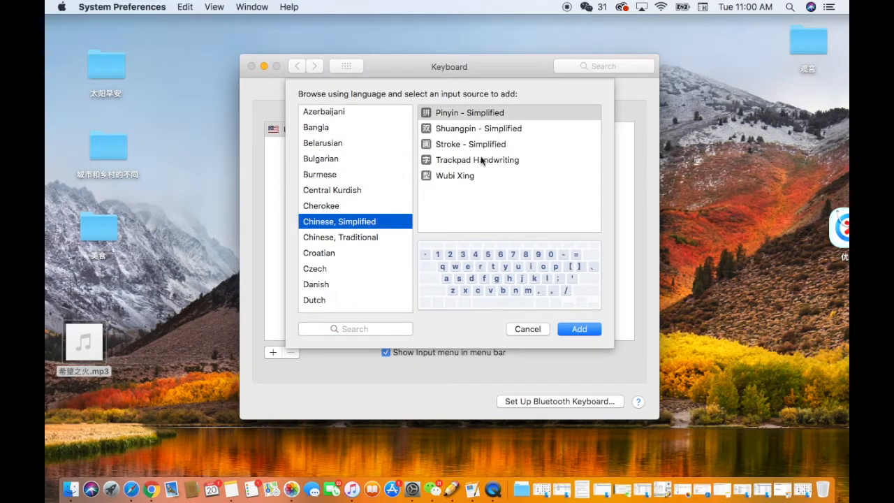
mouse_move(480, 180)
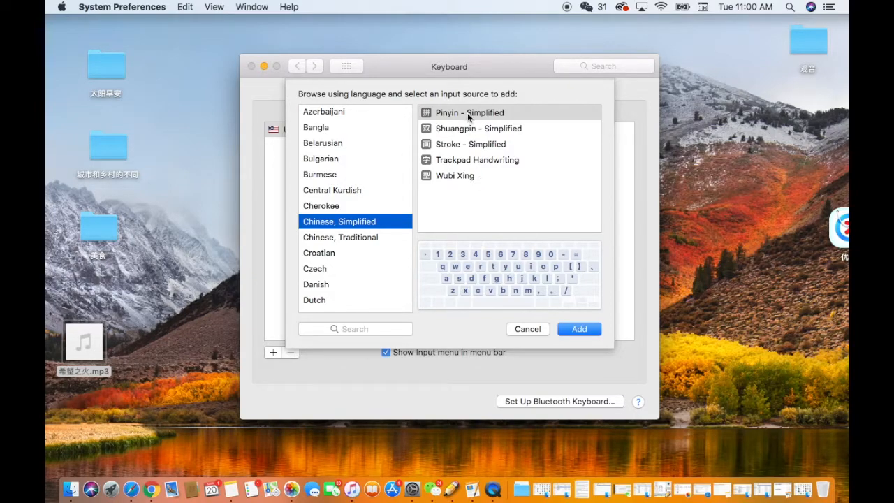
left_click(469, 113)
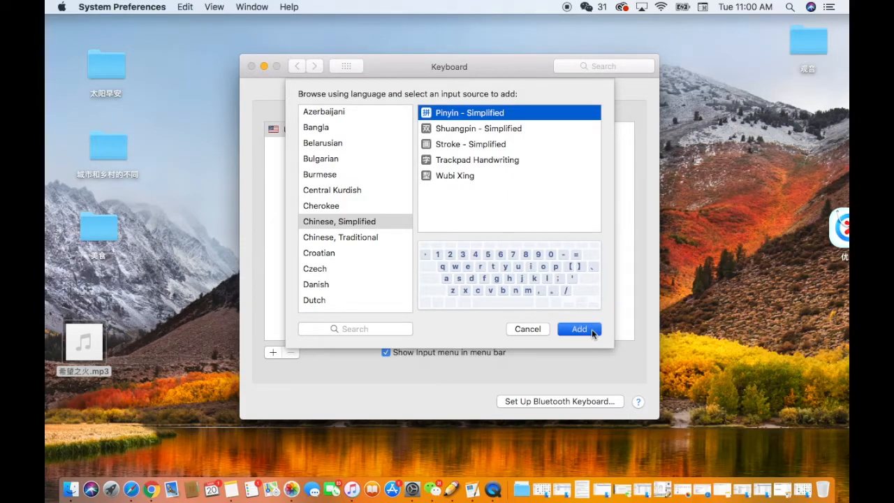
left_click(578, 329)
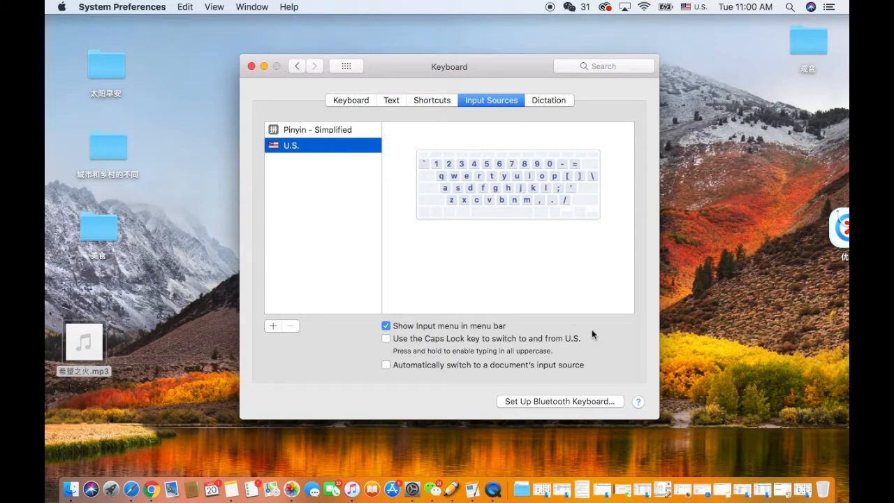
mouse_move(412, 235)
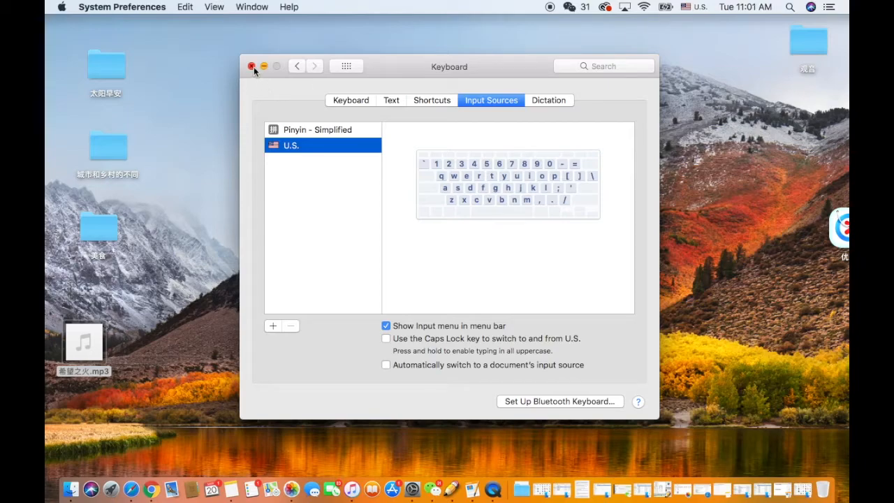
Step: Close the System Preferences window to return to the desktop
left_click(252, 66)
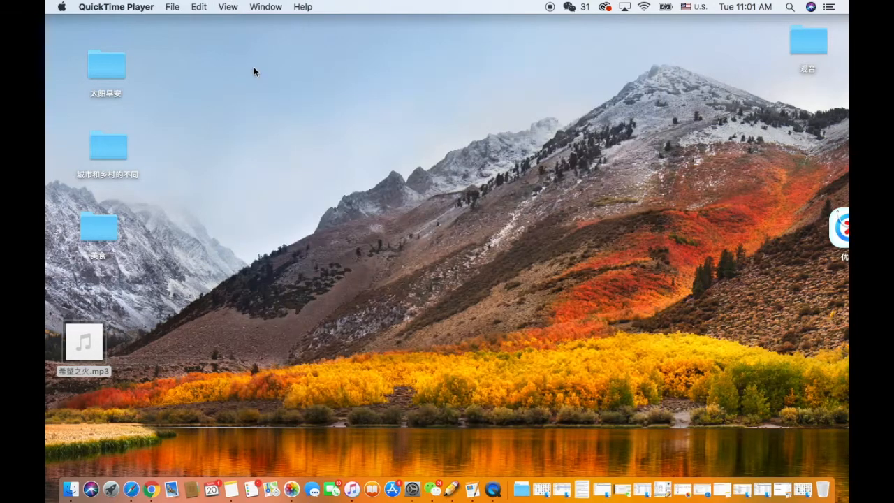
mouse_move(302, 47)
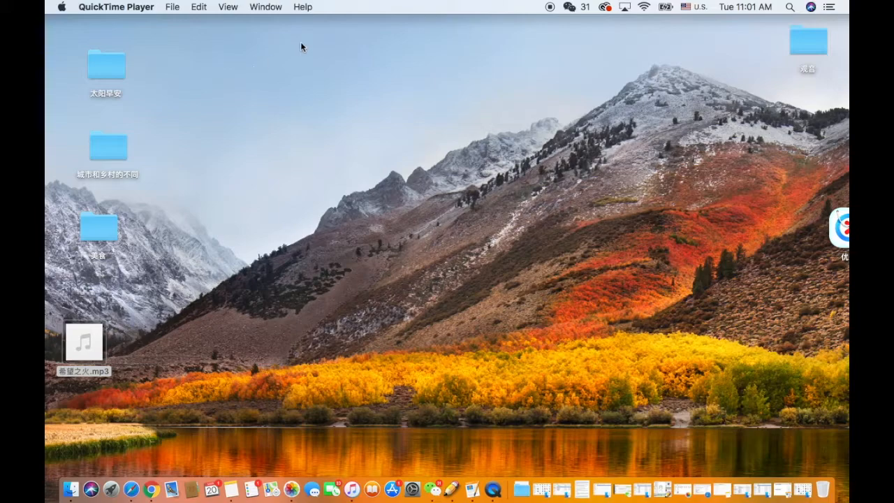
left_click(698, 6)
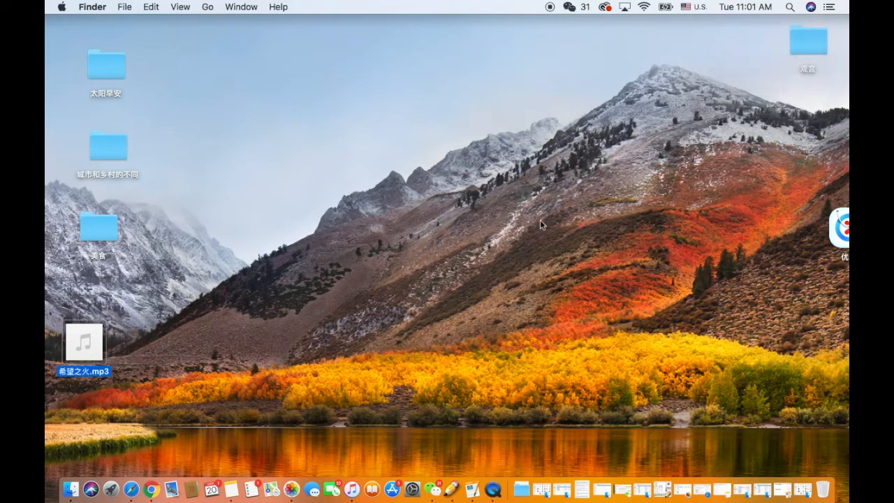
mouse_move(472, 489)
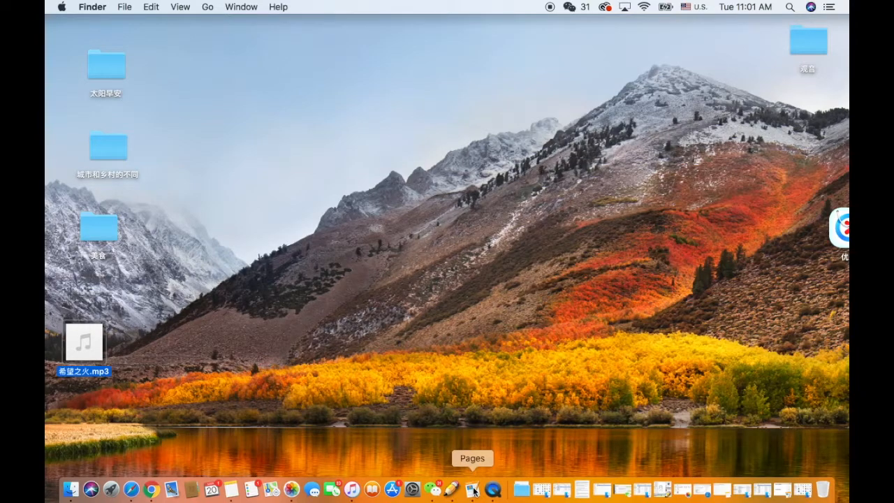
Step: Launch Pages with a Blank document and switch input to Pinyin - Simplified
left_click(472, 489)
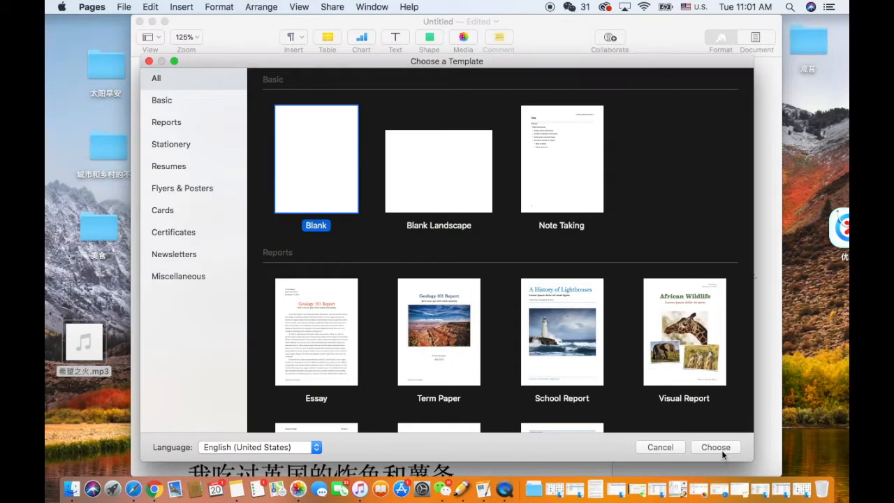
mouse_move(698, 440)
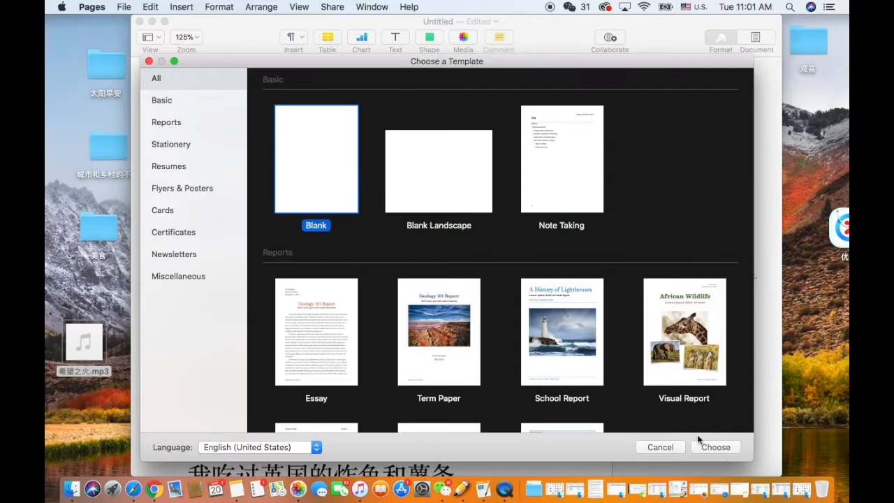
mouse_move(722, 438)
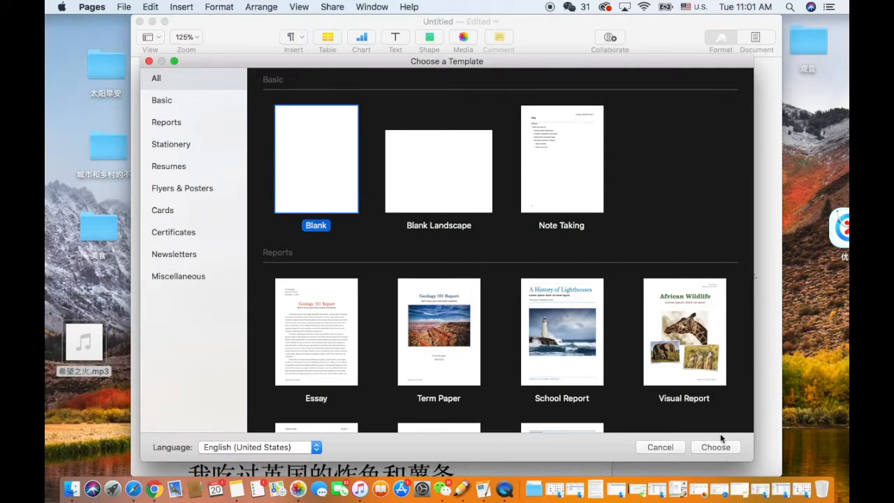
mouse_move(723, 451)
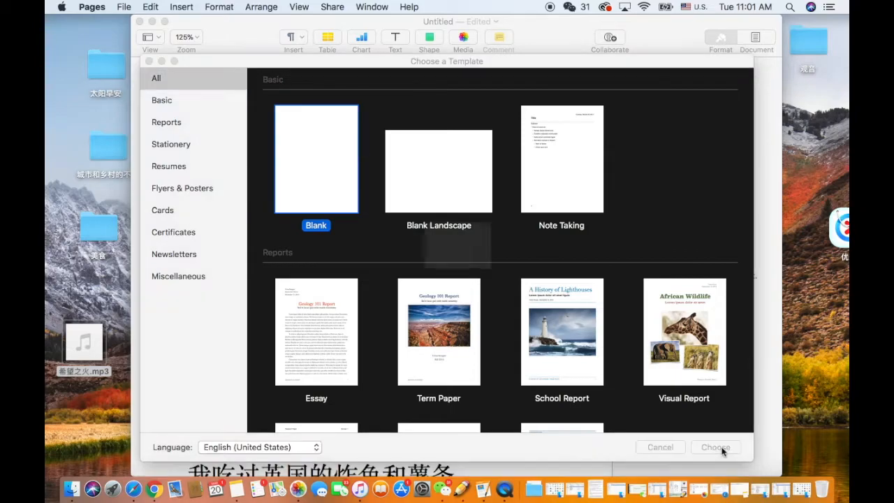
left_click(715, 447)
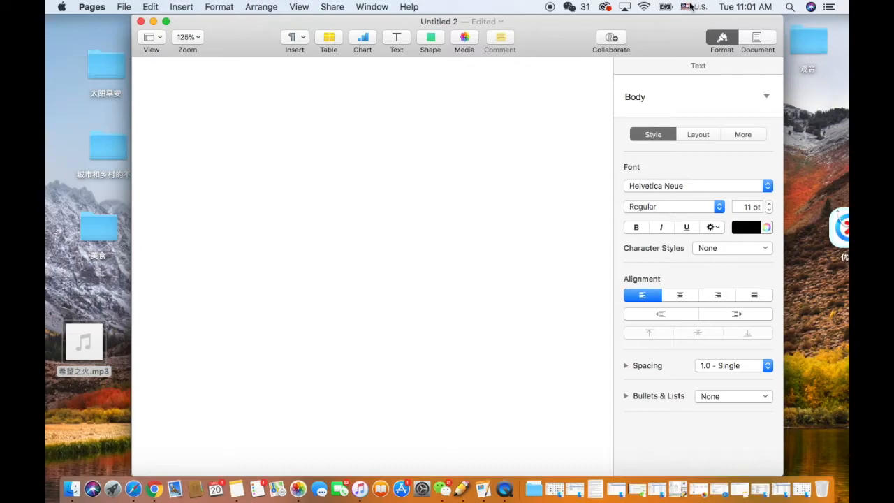
left_click(692, 6)
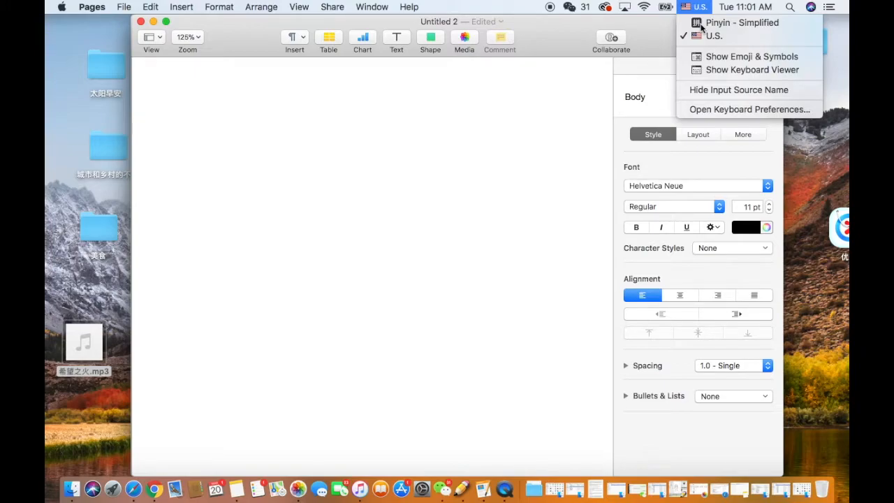
left_click(743, 22)
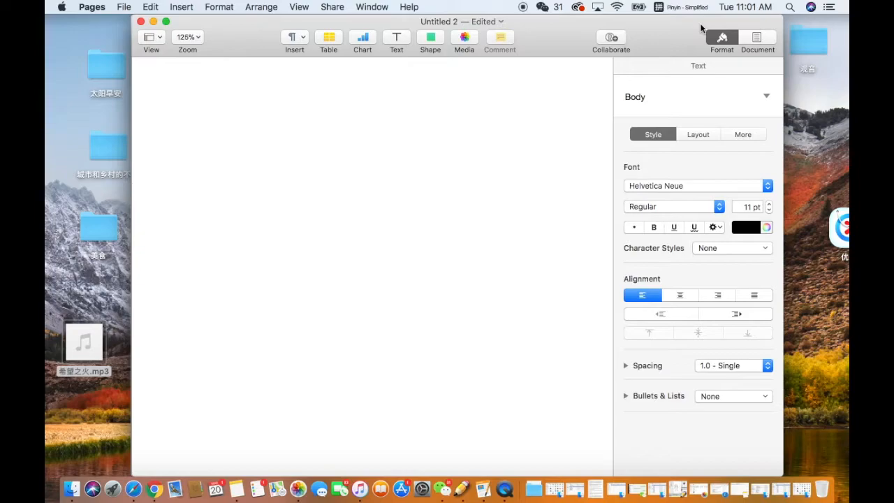
Step: Type 你好吗？ as the document's first line using Pinyin input
type("你好吗")
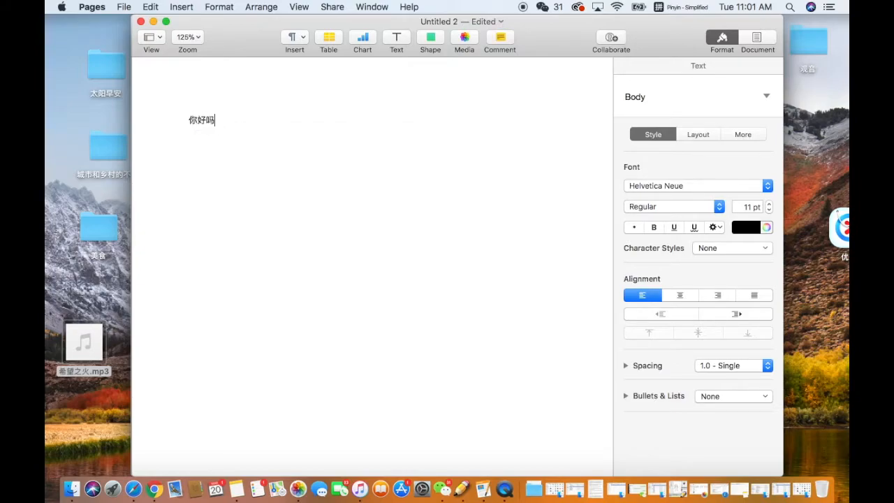
type("?")
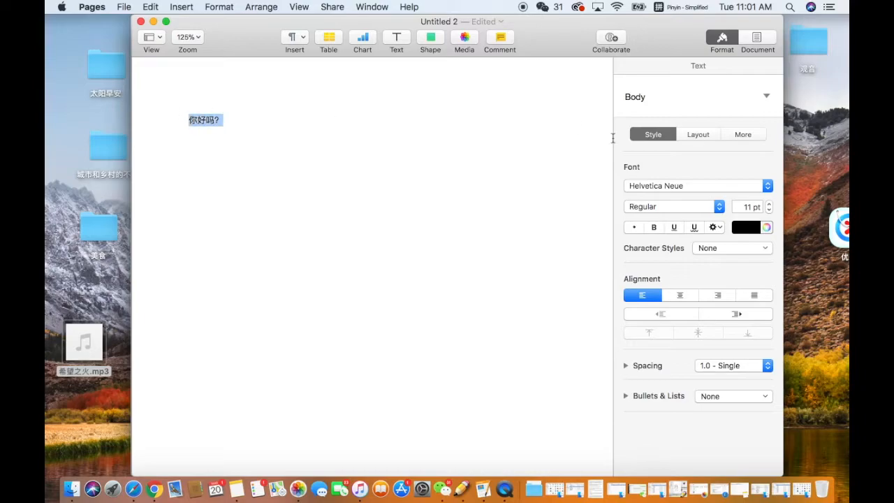
mouse_move(718, 185)
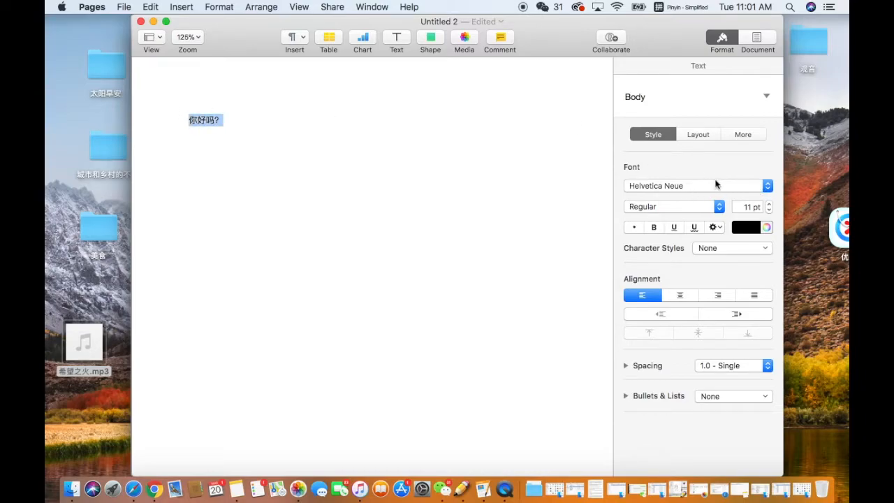
Step: Raise the size of 你好吗？ from 11 pt to 35 pt
left_click(769, 203)
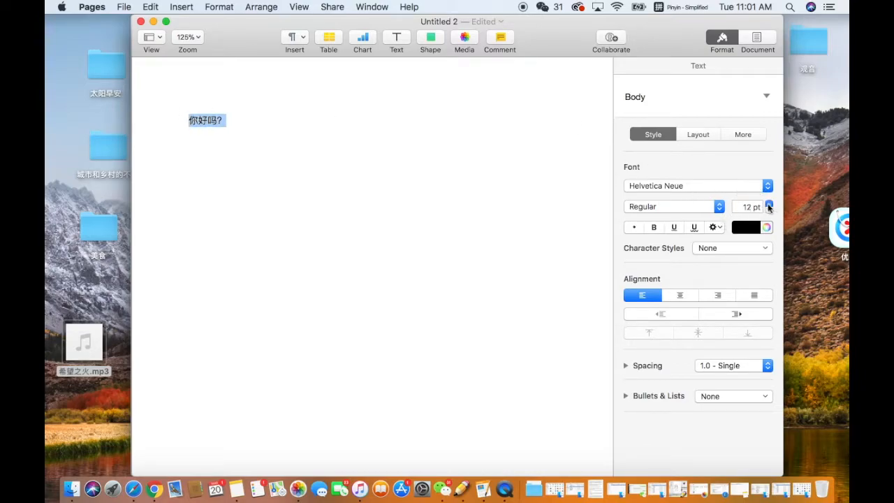
left_click(769, 204)
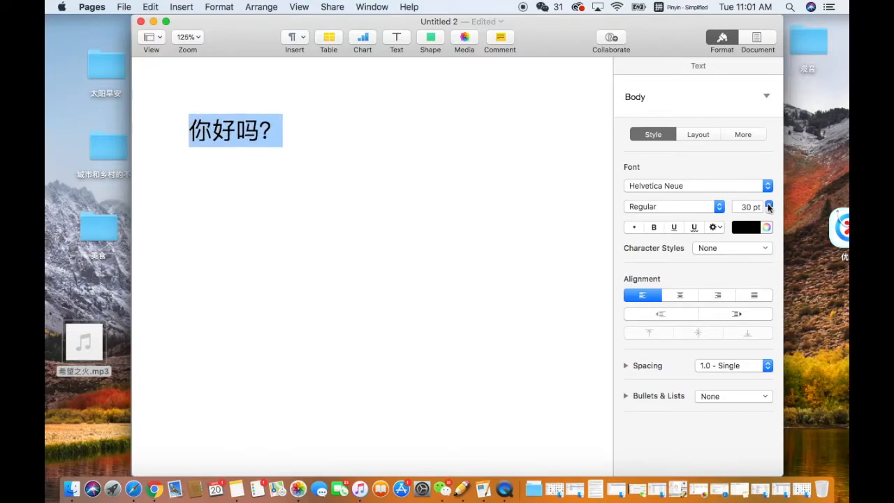
left_click(769, 204)
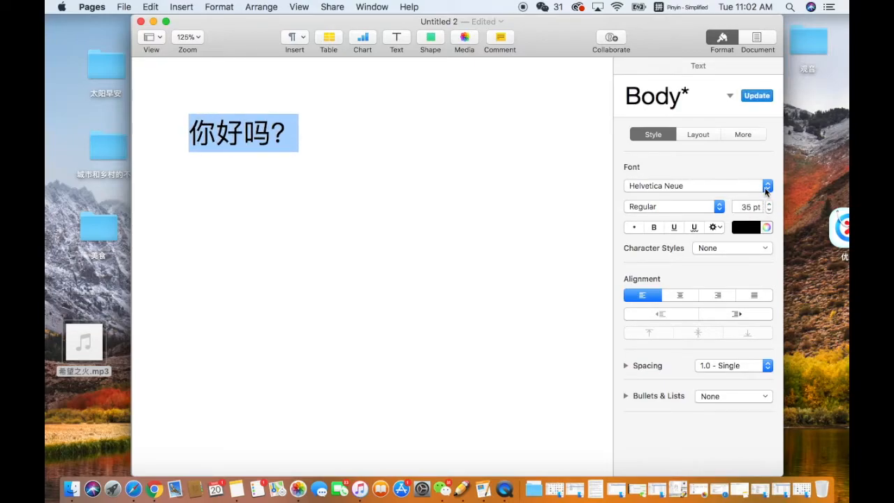
left_click(767, 186)
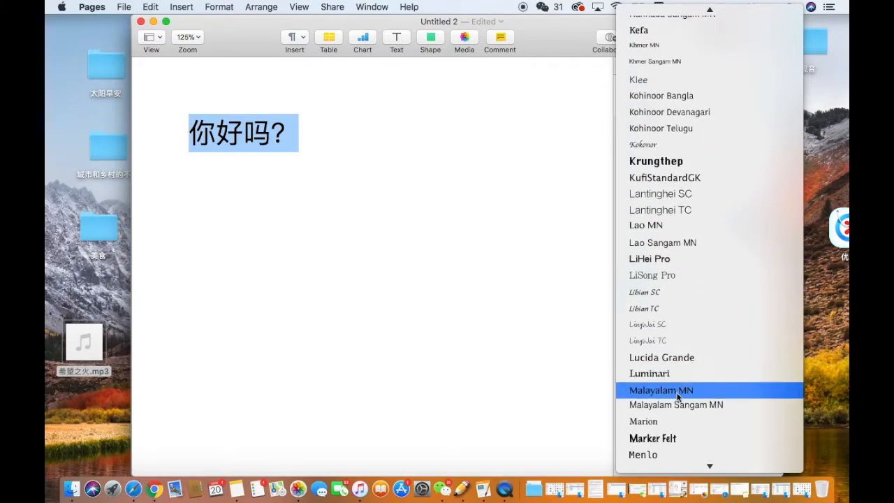
Step: Scroll the font list and set 你好吗？ in Songti TC
scroll("down", 3)
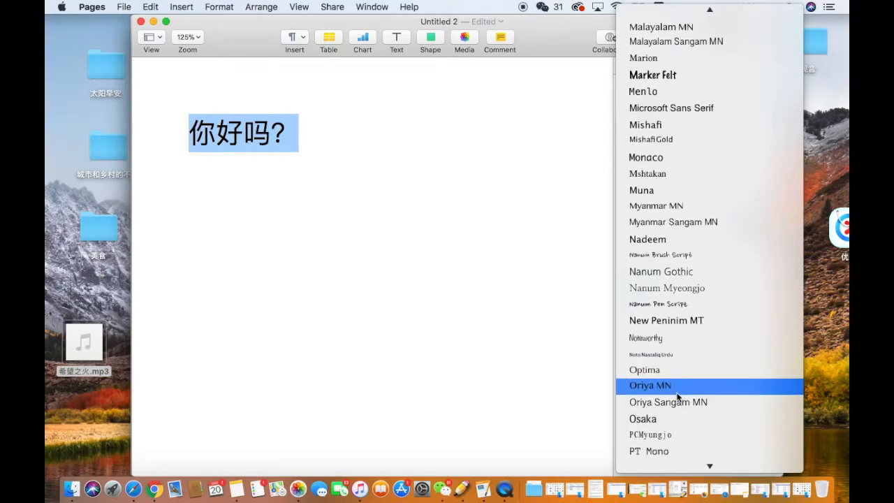
scroll("up", 3)
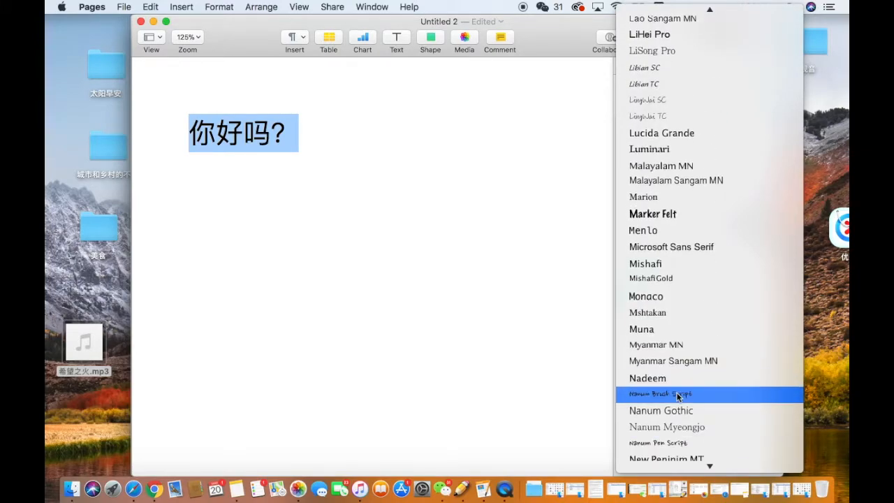
scroll("down", 3)
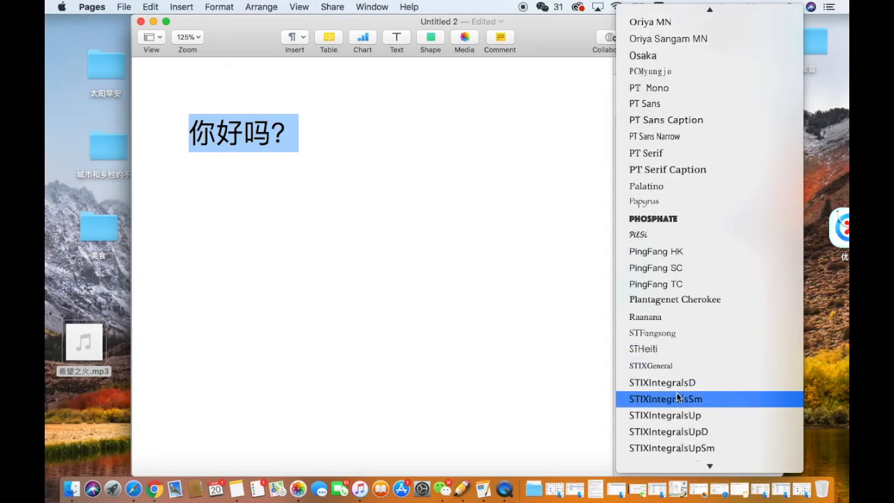
scroll("down", 3)
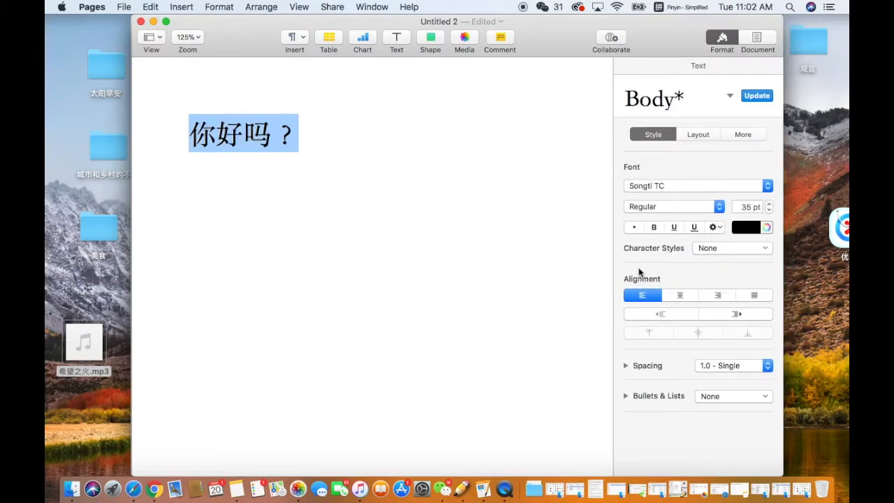
mouse_move(434, 293)
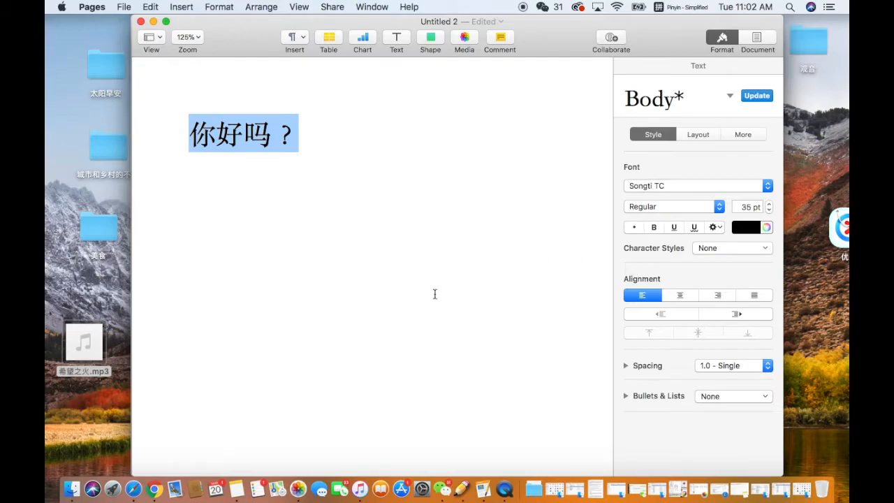
mouse_move(255, 137)
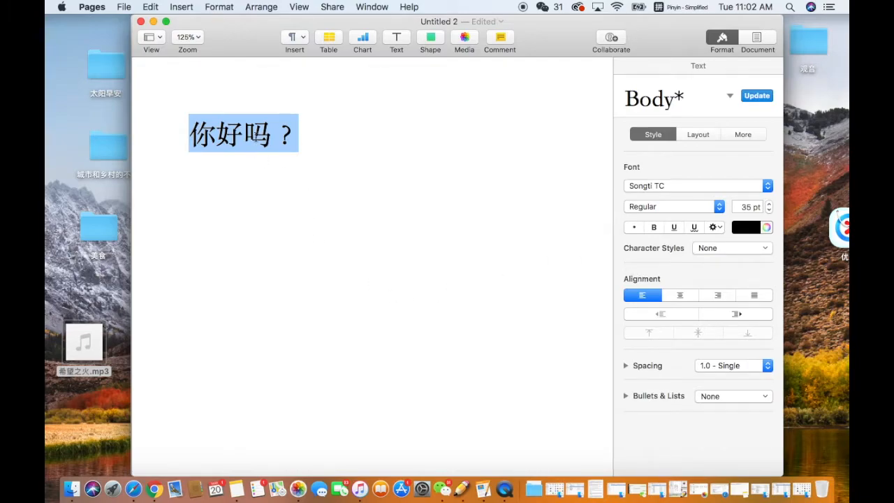
Step: Add the phonetic guide nǐhǎoma above 你好吗？
right_click(243, 133)
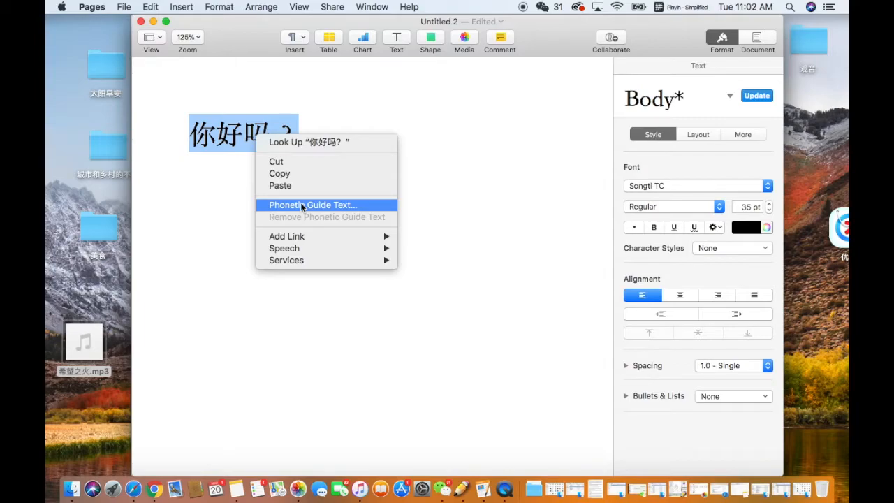
left_click(313, 205)
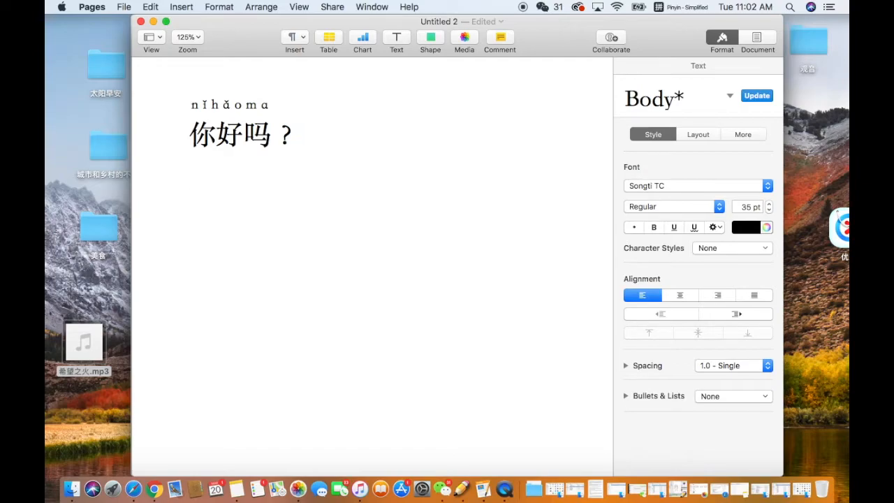
Step: Type the second line 你吃过什么美食？ below the first with Pinyin
type("ni")
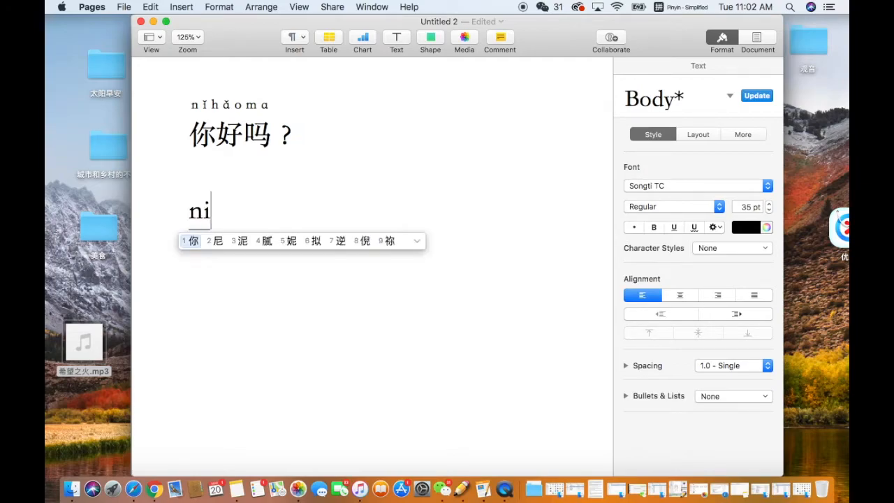
type("你吃guo")
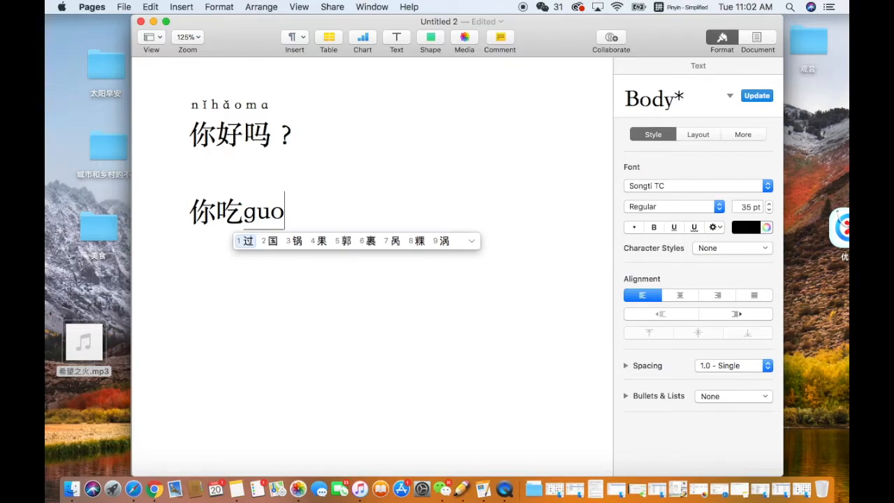
type("过什么mei")
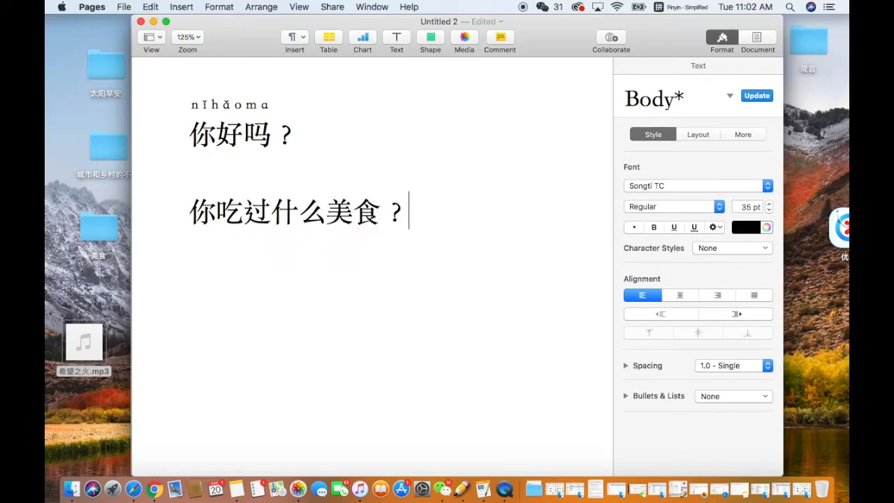
Step: Add the phonetic guide nǐchīguoshénmeměishí above 你吃过什么美食？
triple_click(294, 211)
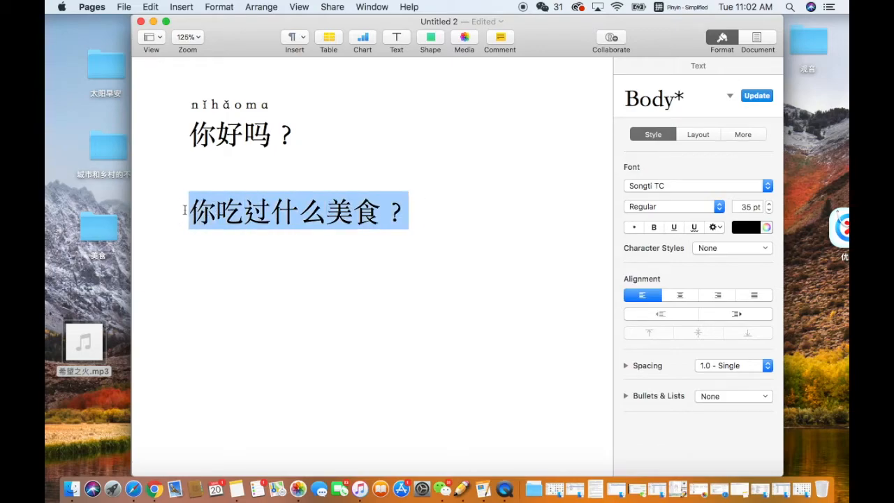
right_click(296, 210)
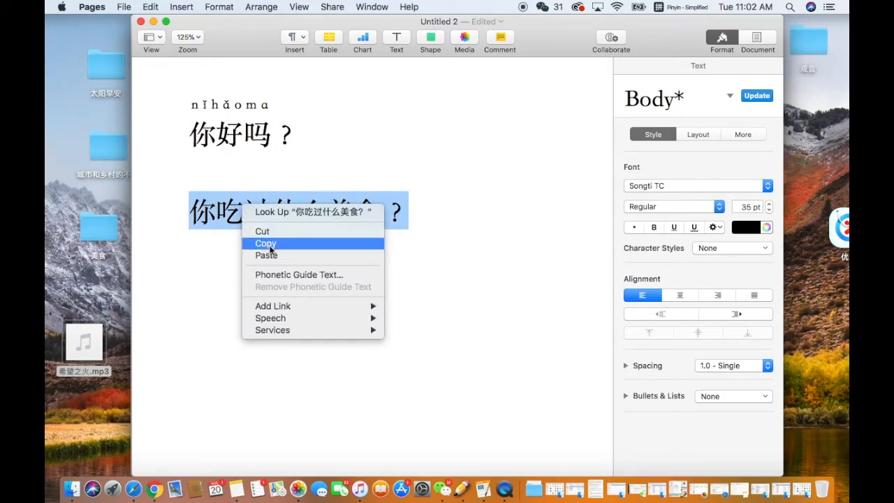
left_click(299, 274)
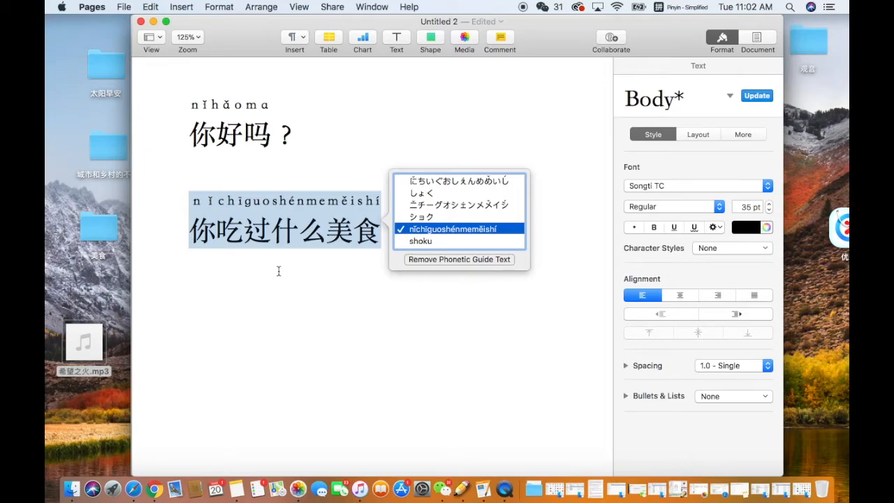
mouse_move(405, 296)
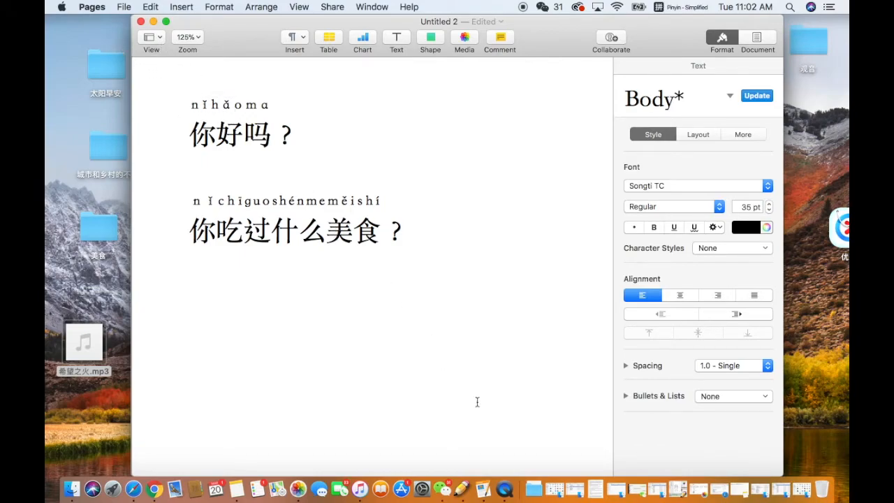
left_click(505, 489)
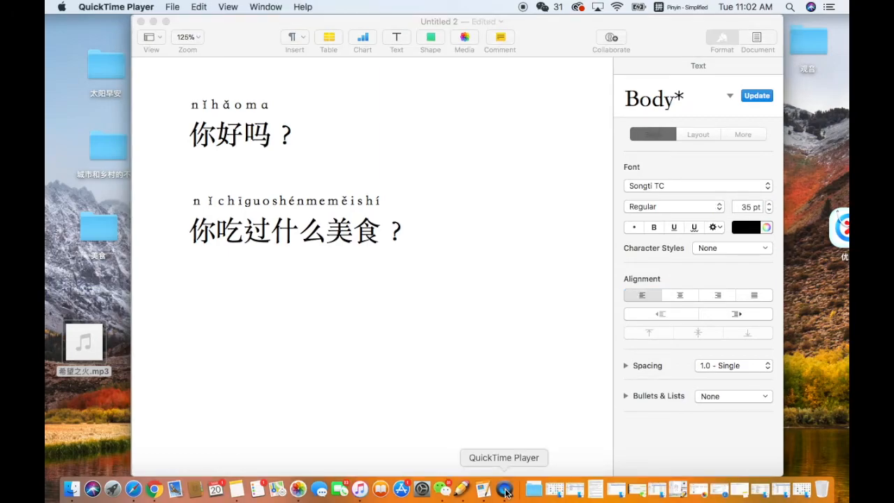